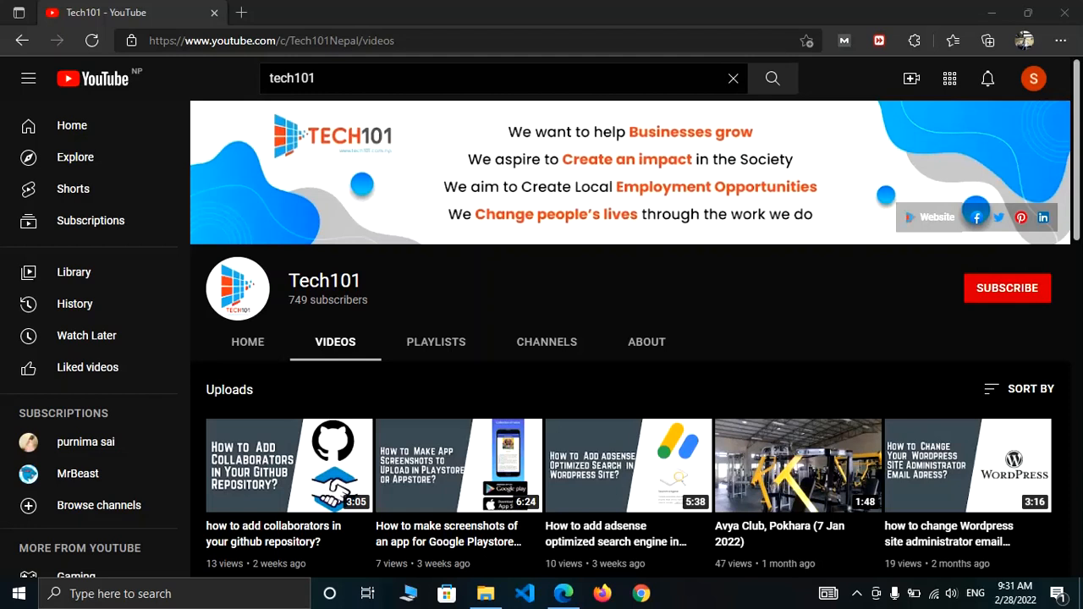
{"action": "mouse_move", "coordinate": [927, 317]}
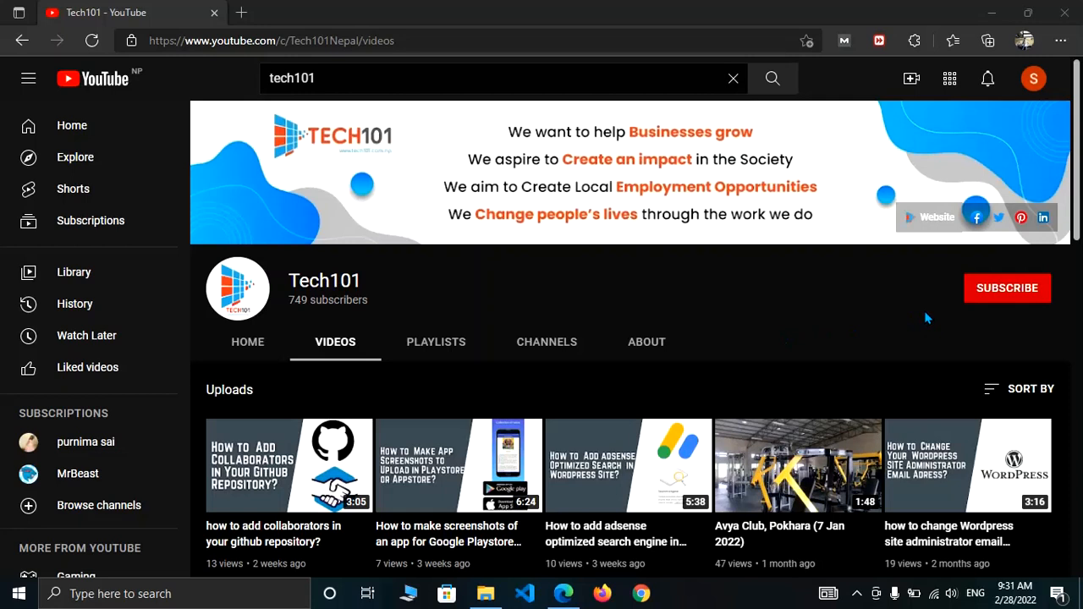
- Subscribe to the Tech101 YouTube channel and open a new browser tab
{"action": "left_click", "coordinate": [1007, 288]}
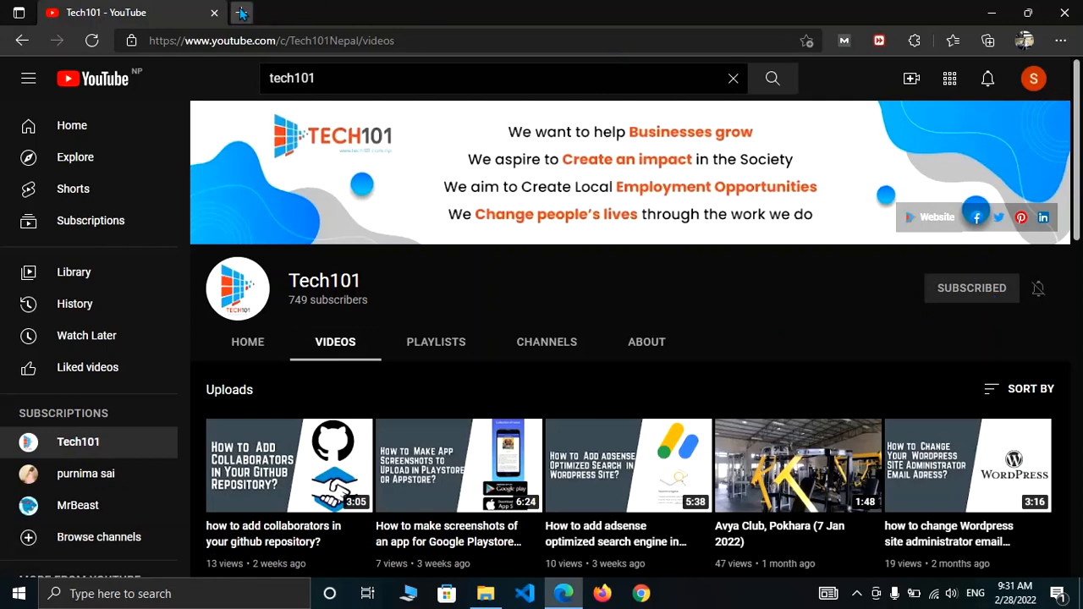
{"action": "left_click", "coordinate": [241, 12]}
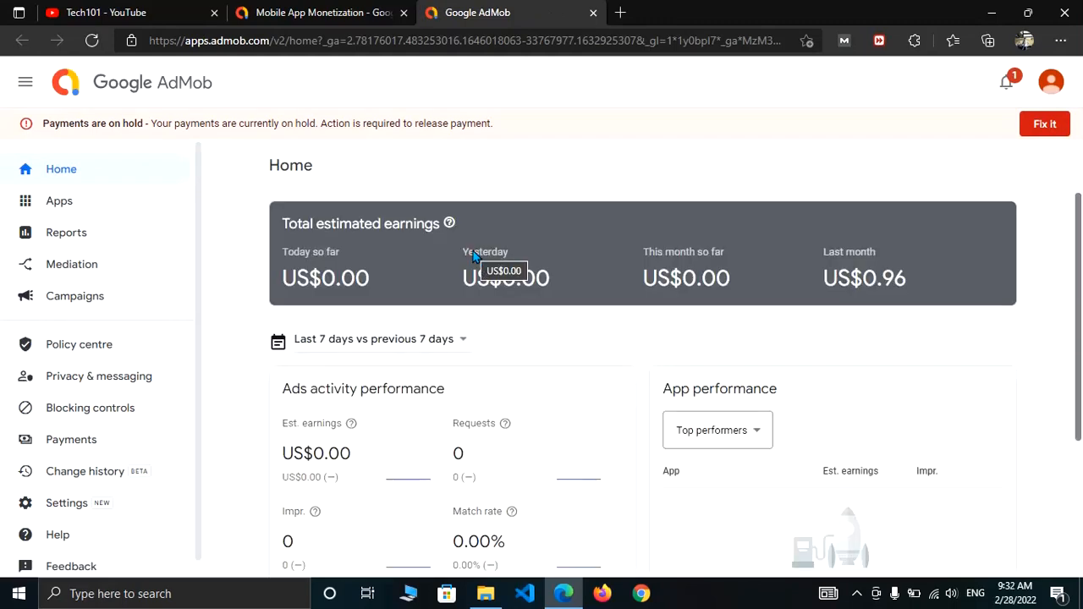
{"action": "mouse_move", "coordinate": [61, 168]}
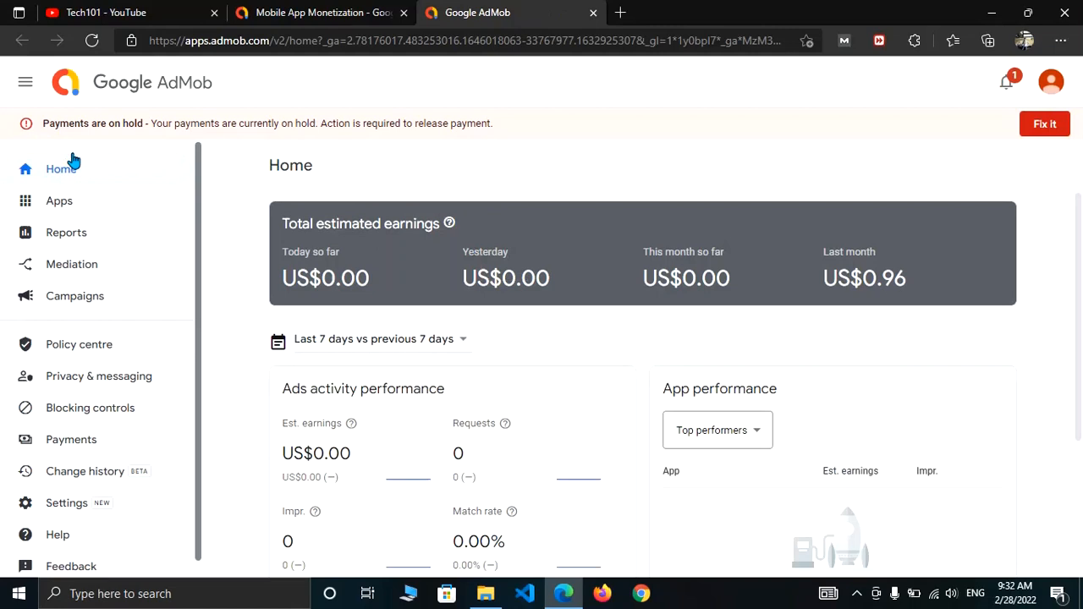
{"action": "mouse_move", "coordinate": [252, 129]}
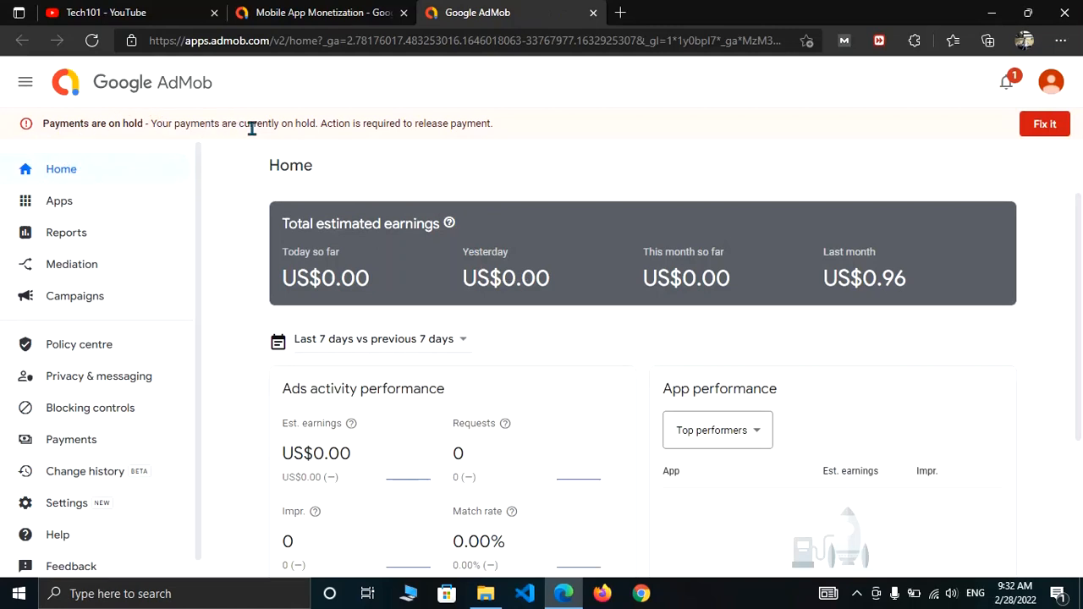
{"action": "mouse_move", "coordinate": [359, 128]}
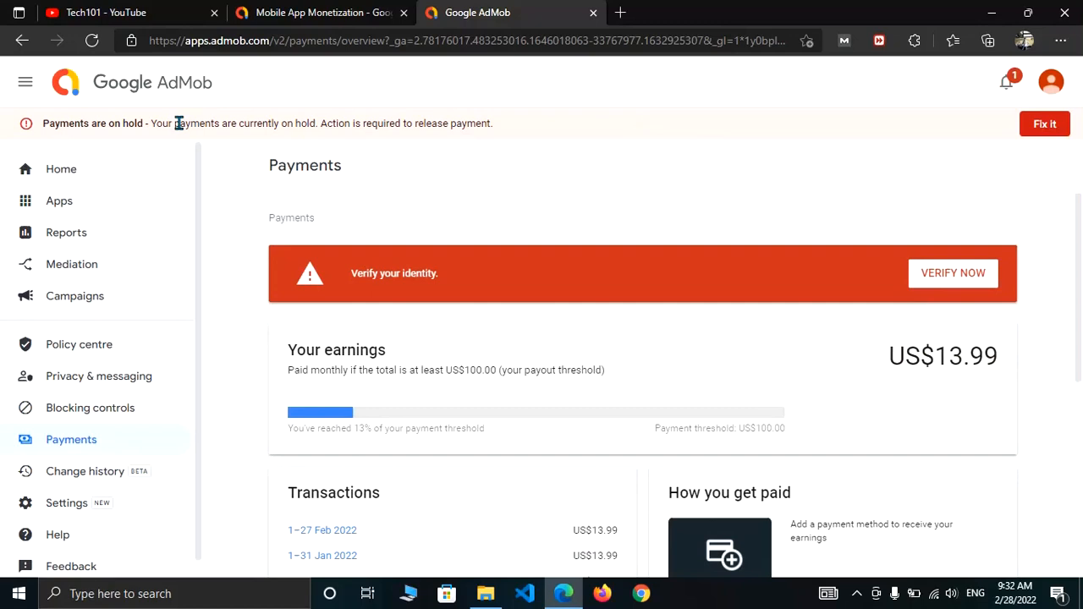
{"action": "mouse_move", "coordinate": [462, 305]}
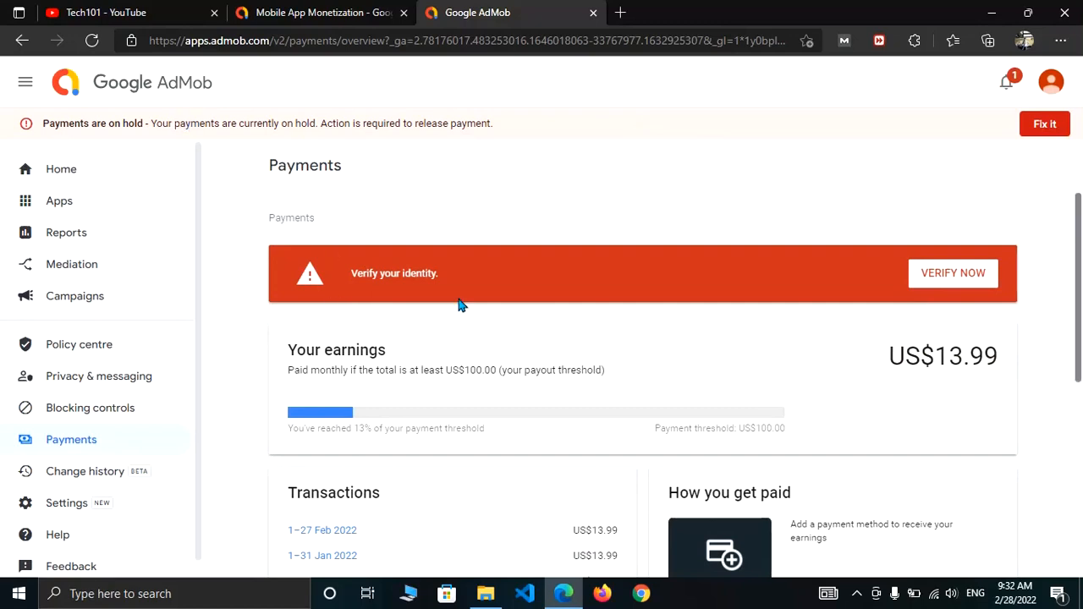
{"action": "mouse_move", "coordinate": [351, 262]}
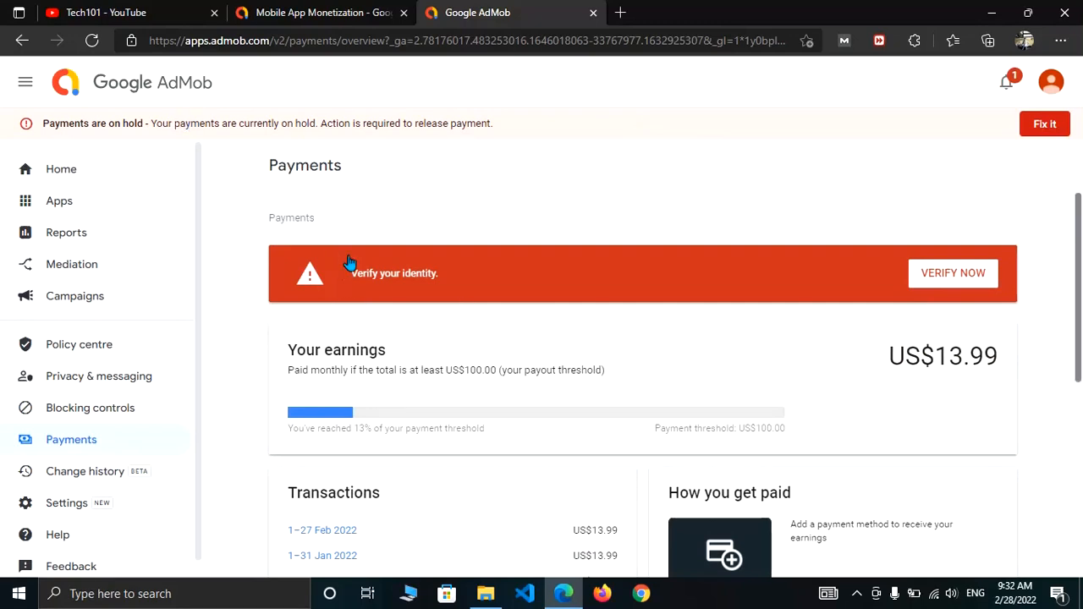
{"action": "mouse_move", "coordinate": [369, 293]}
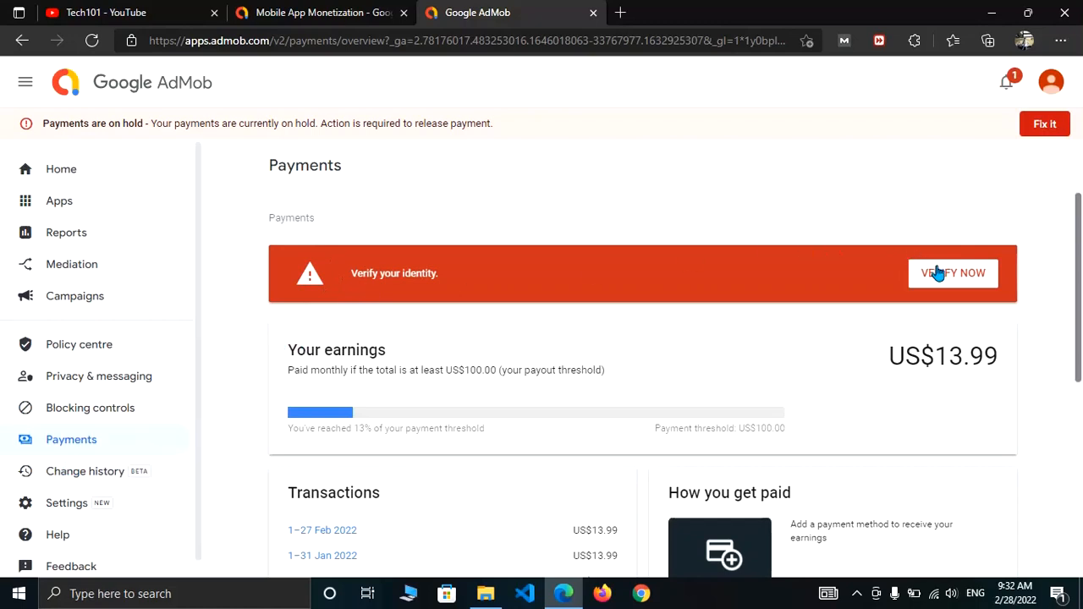
- Start identity verification from the Payments banner and begin the verification steps
{"action": "left_click", "coordinate": [953, 272]}
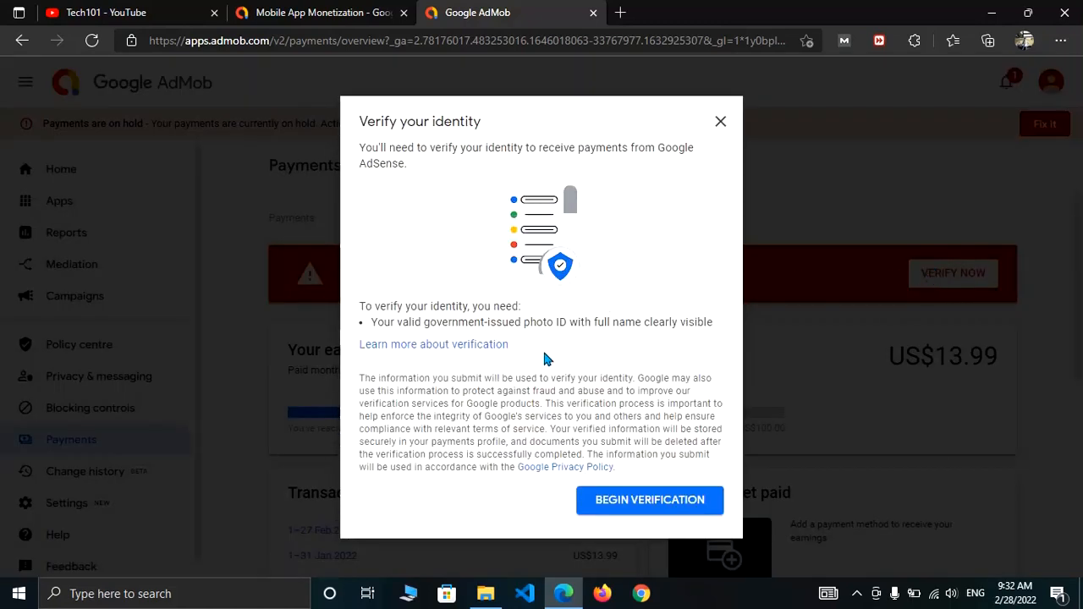
{"action": "left_click", "coordinate": [649, 499]}
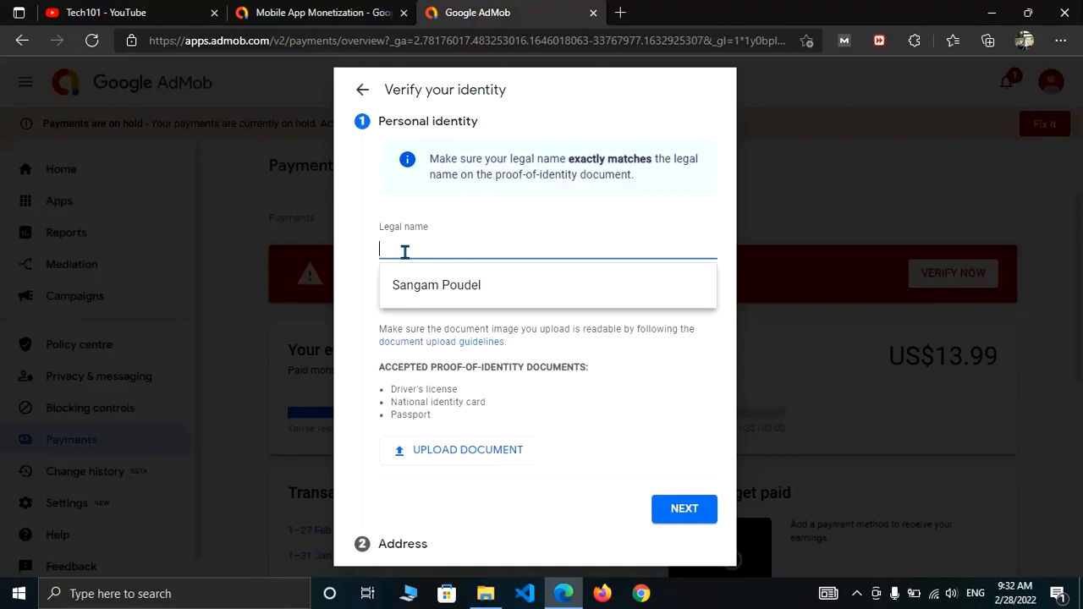
{"action": "mouse_move", "coordinate": [455, 382]}
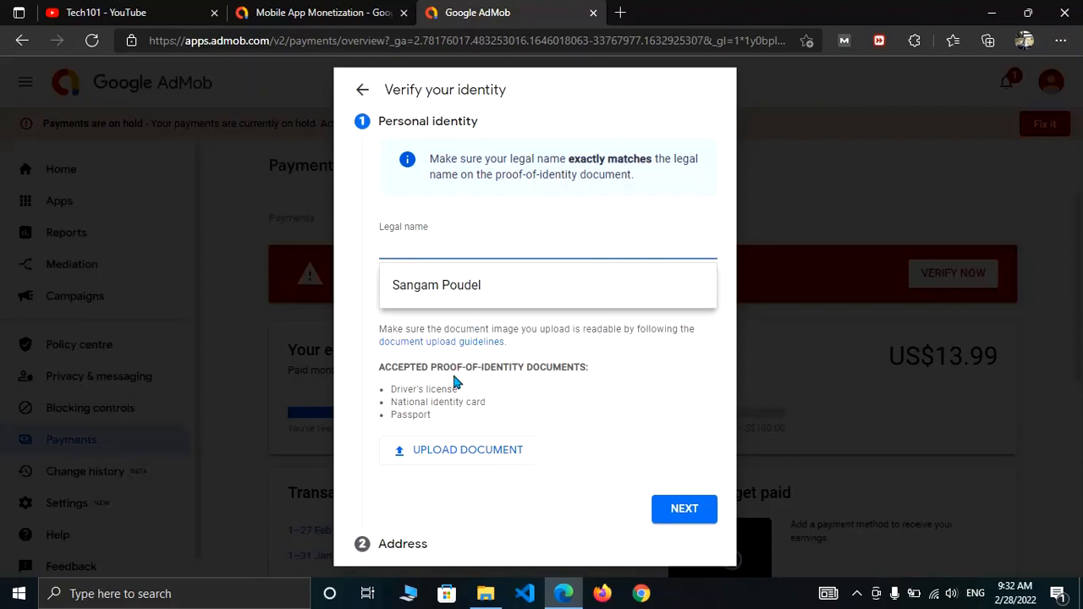
{"action": "mouse_move", "coordinate": [393, 402]}
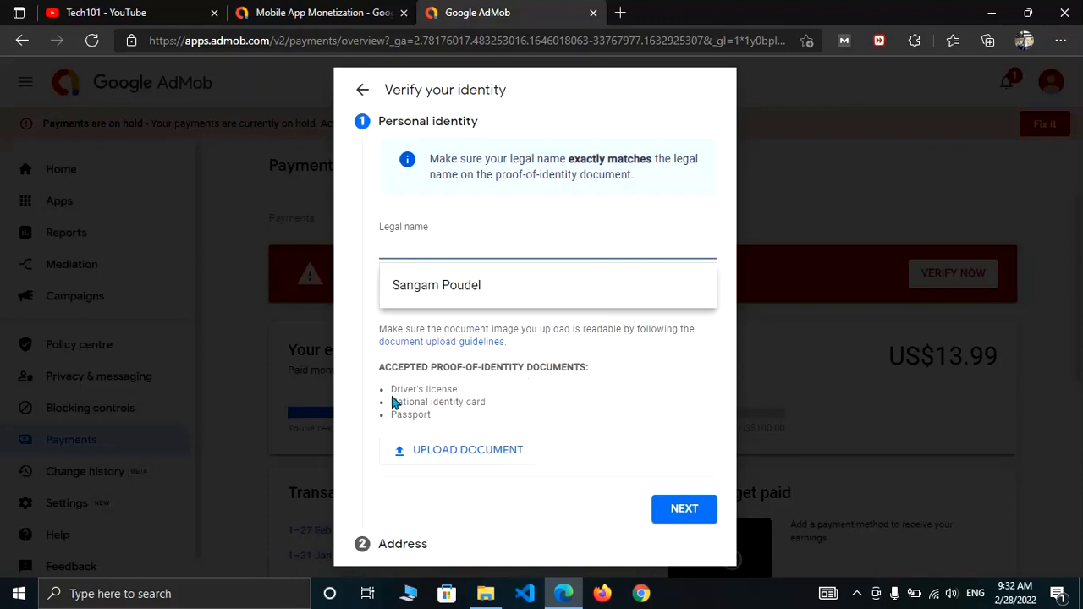
{"action": "mouse_move", "coordinate": [477, 398]}
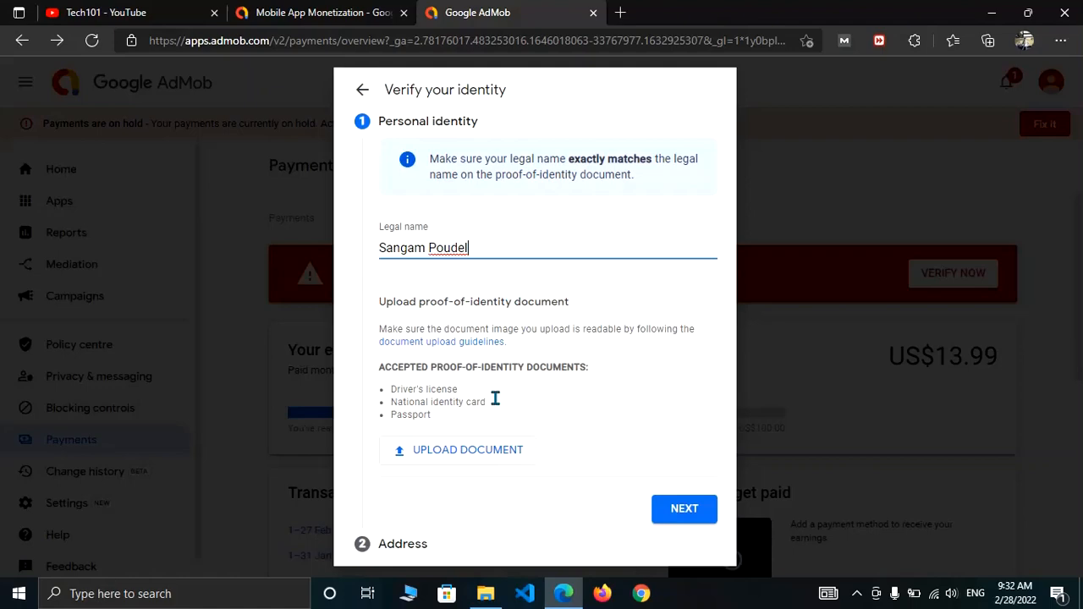
- Start uploading a proof-of-identity document after entering the legal name
{"action": "left_click", "coordinate": [458, 449]}
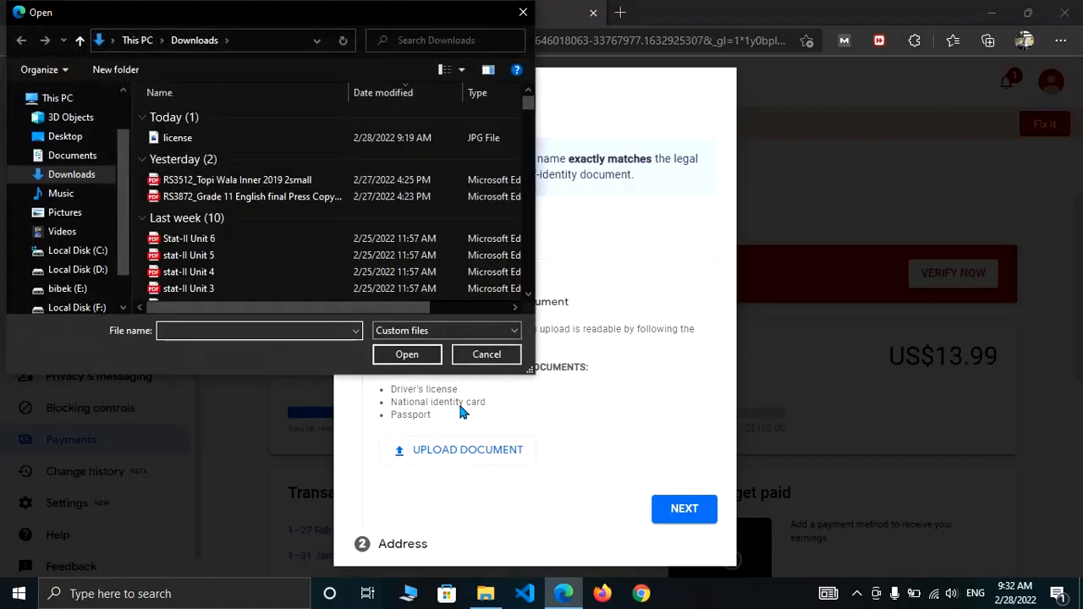
- Attach license.jpg from Downloads and continue to the address step
{"action": "left_click", "coordinate": [178, 137]}
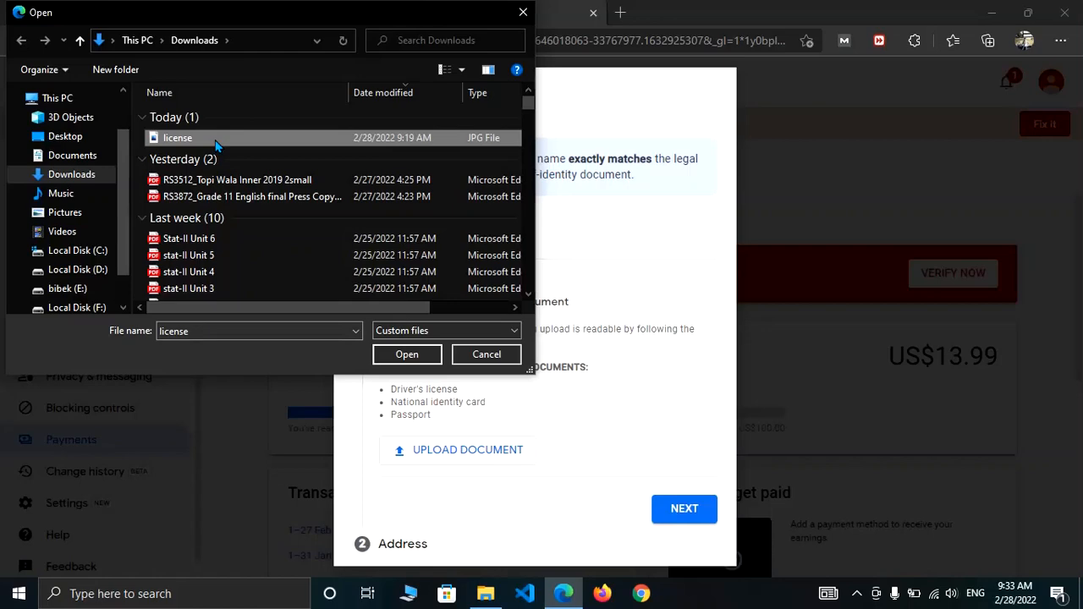
{"action": "left_click", "coordinate": [406, 354]}
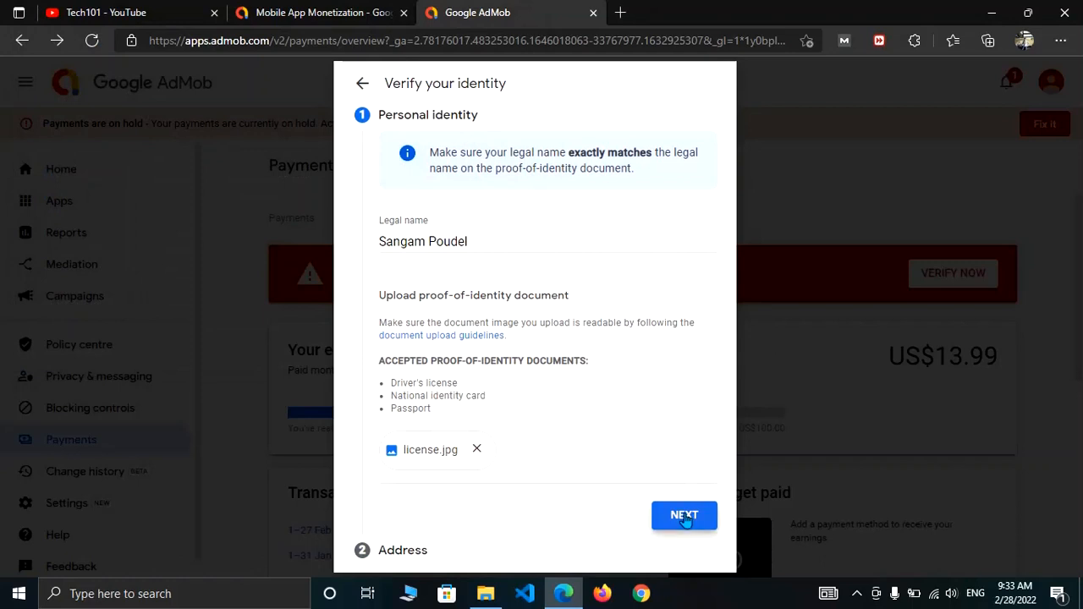
{"action": "left_click", "coordinate": [684, 515]}
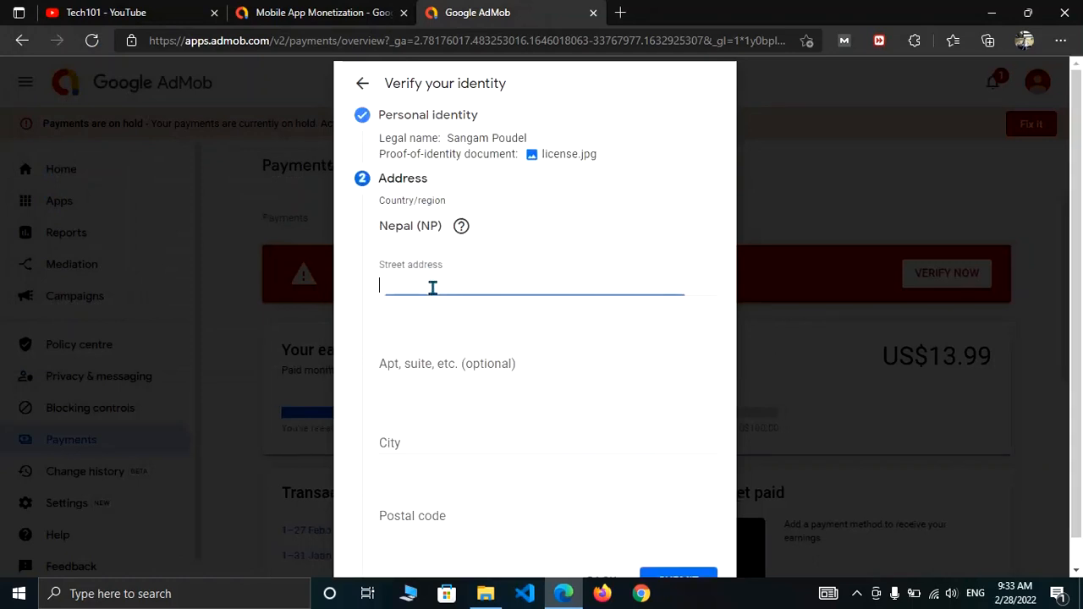
{"action": "type", "text": "Pokhara"}
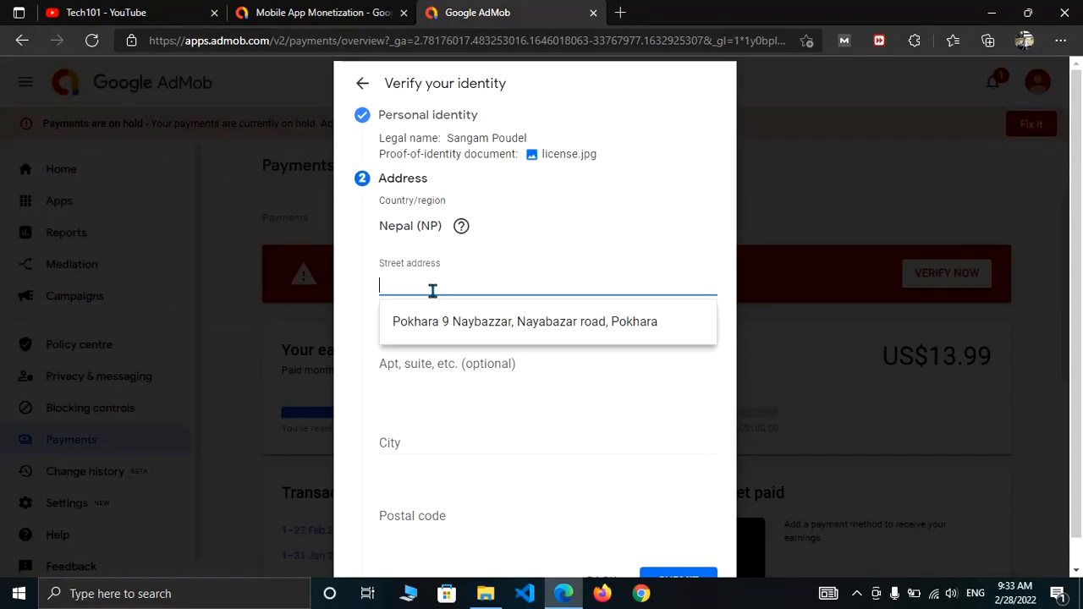
{"action": "left_click", "coordinate": [524, 322]}
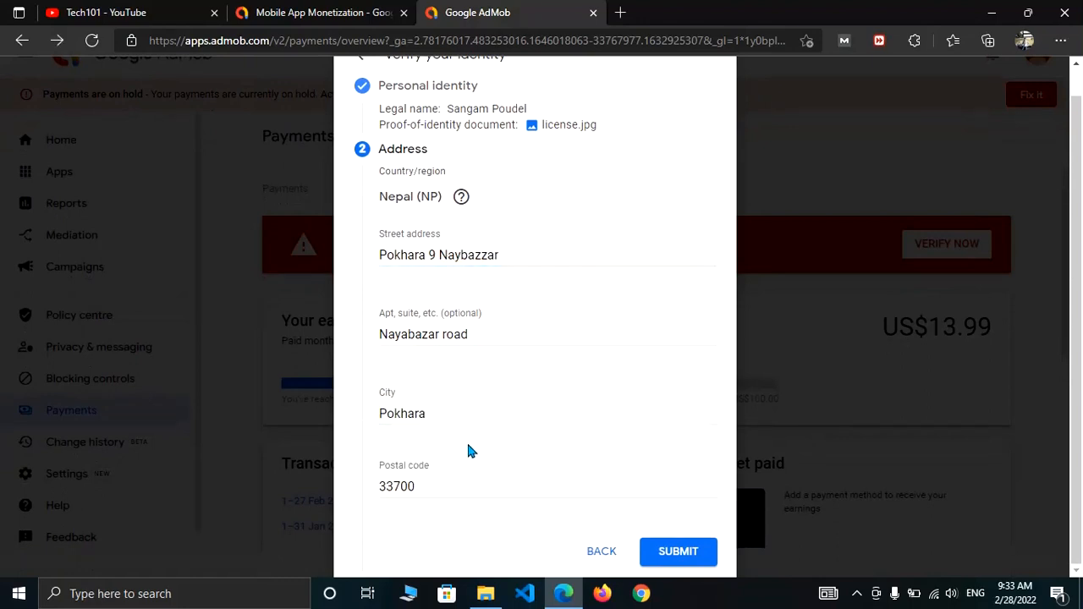
{"action": "left_click", "coordinate": [430, 485]}
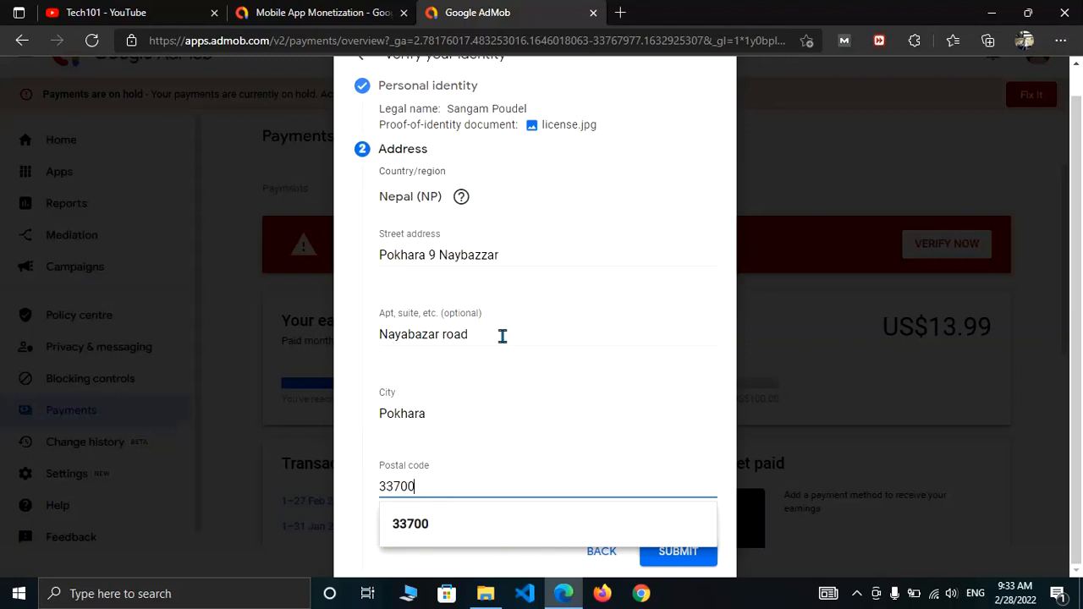
{"action": "mouse_move", "coordinate": [660, 506]}
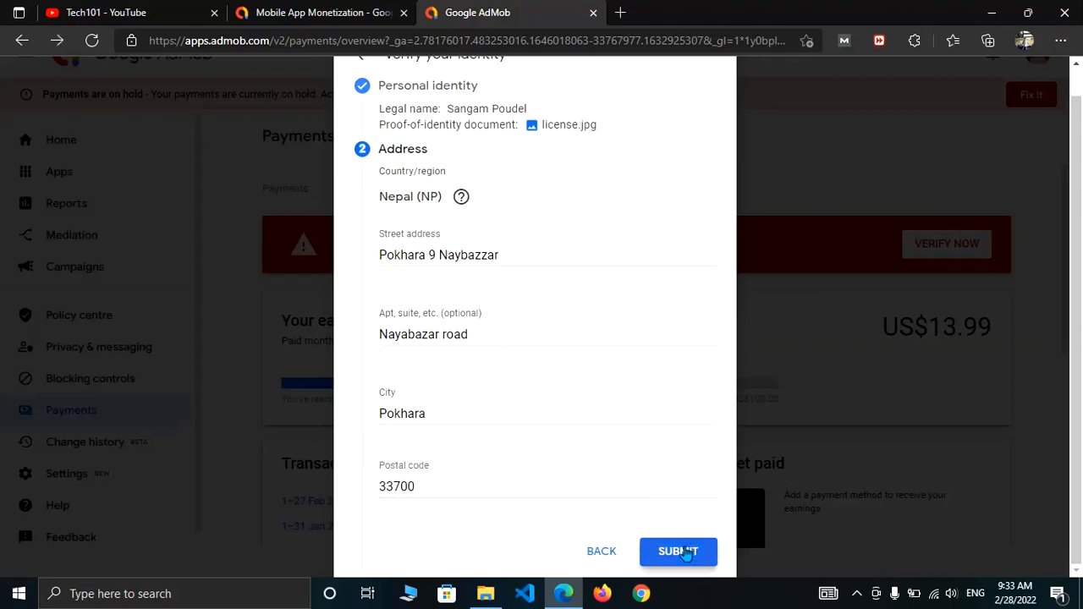
{"action": "left_click", "coordinate": [678, 551]}
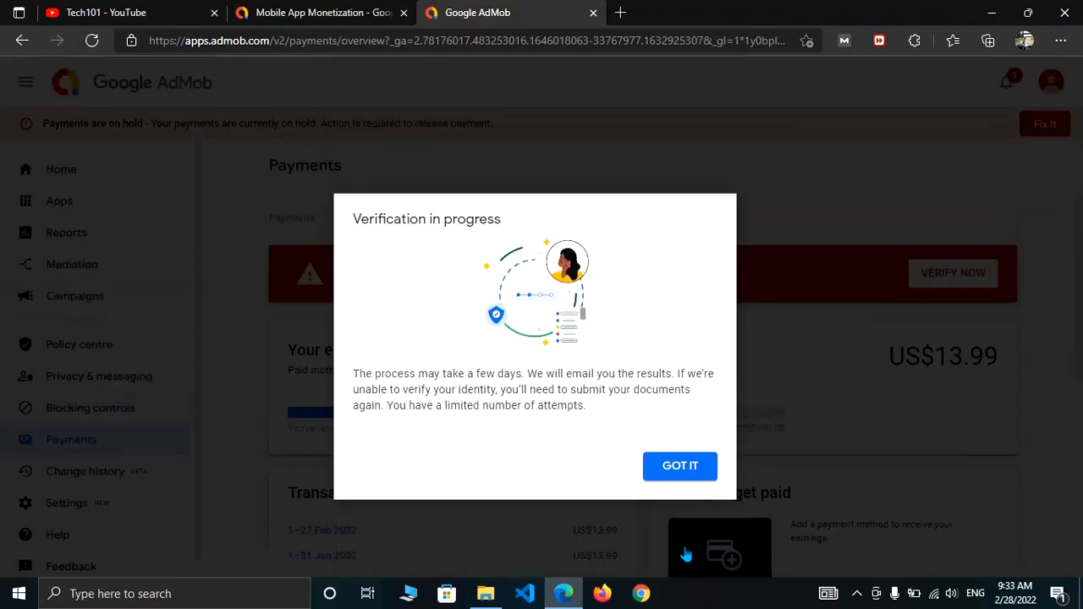
{"action": "mouse_move", "coordinate": [591, 465]}
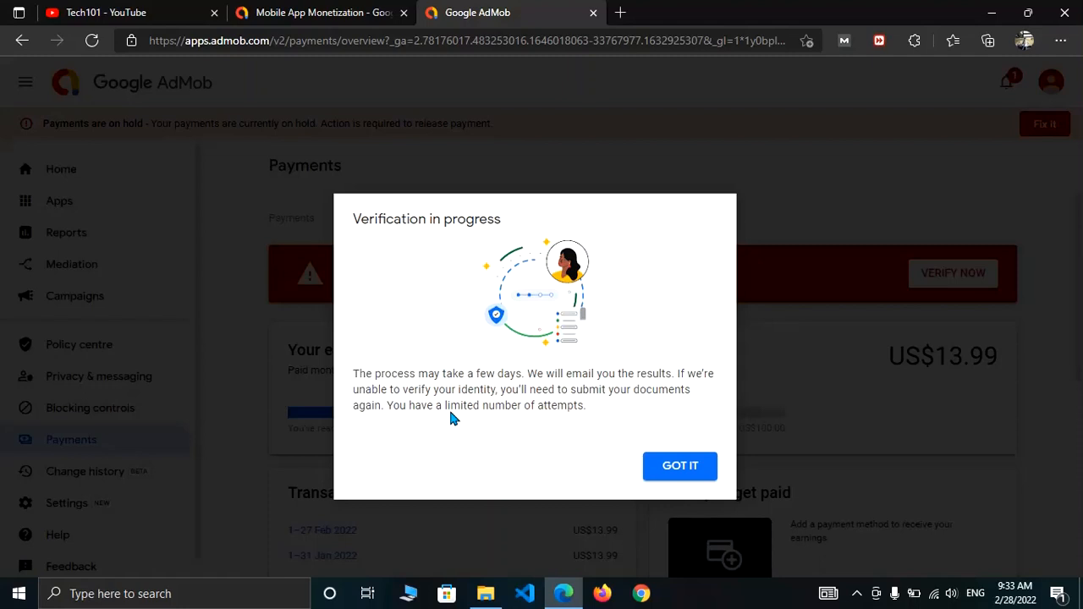
- Dismiss the 'Verification in progress' dialog with GOT IT
{"action": "left_click", "coordinate": [680, 466]}
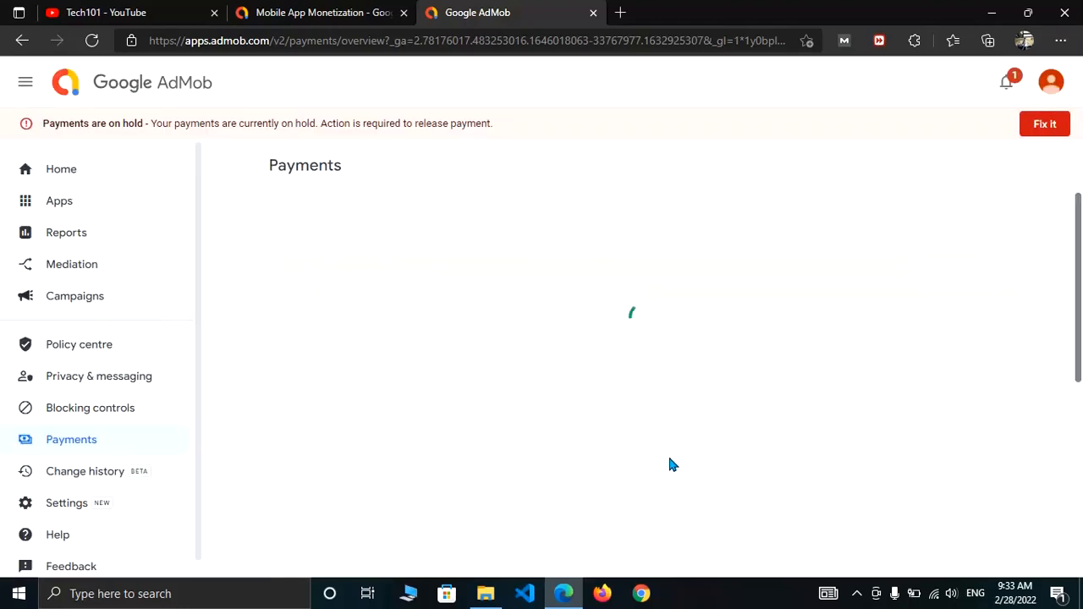